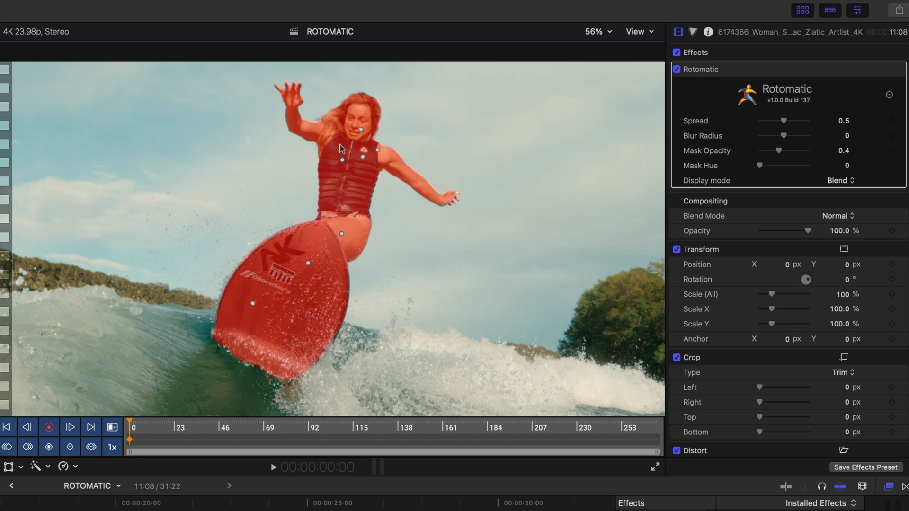
mouse_move(322, 329)
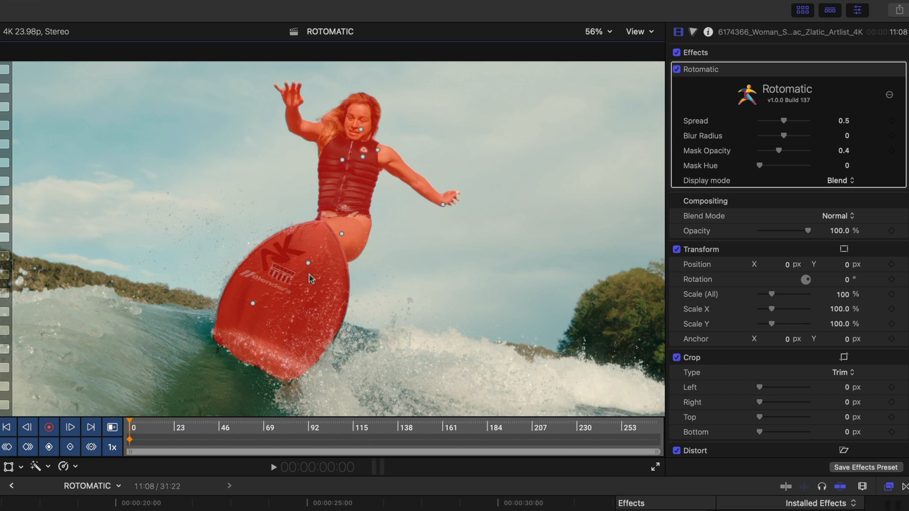
mouse_move(310, 272)
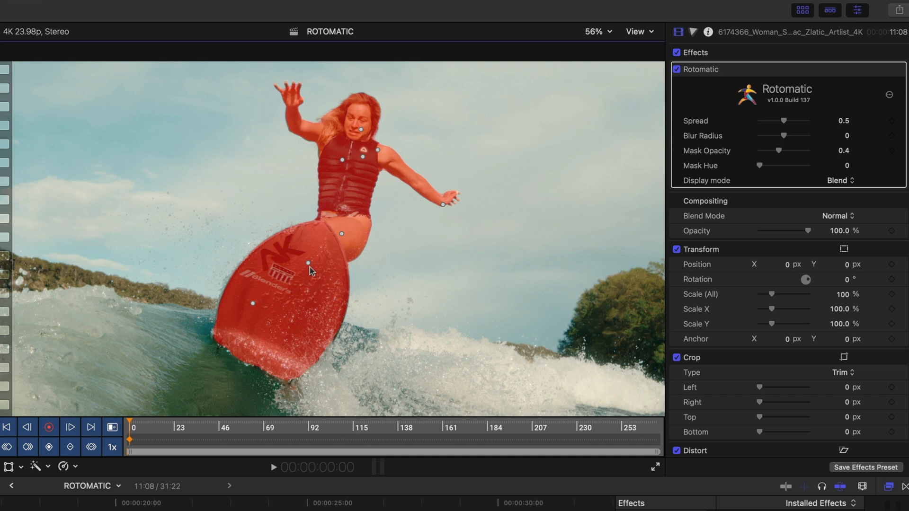
mouse_move(760, 169)
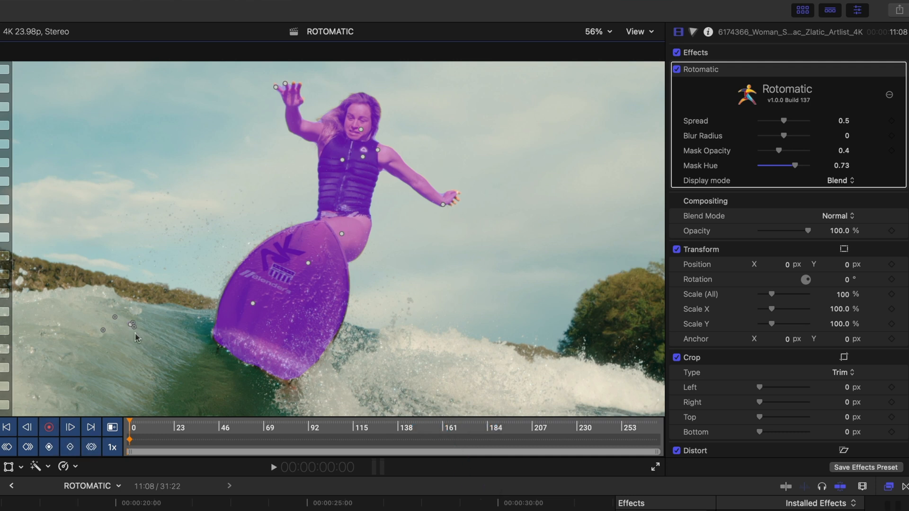
Add another point on the surfer so the Rotomatic mask covers her and the board.
left_click(49, 427)
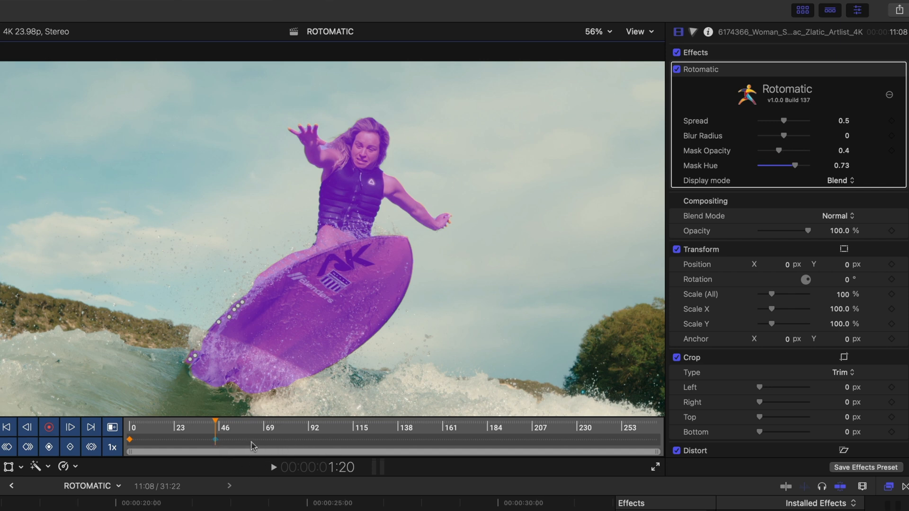
Step to a later frame and keep the purple mask tracking the surfer and board.
left_click(48, 427)
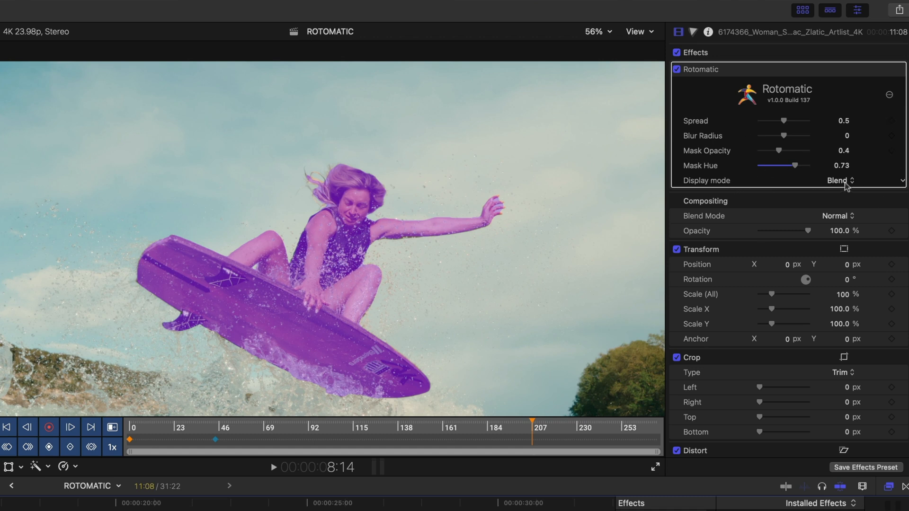
Switch the Rotomatic Display mode from the tinted overlay to Output.
left_click(839, 180)
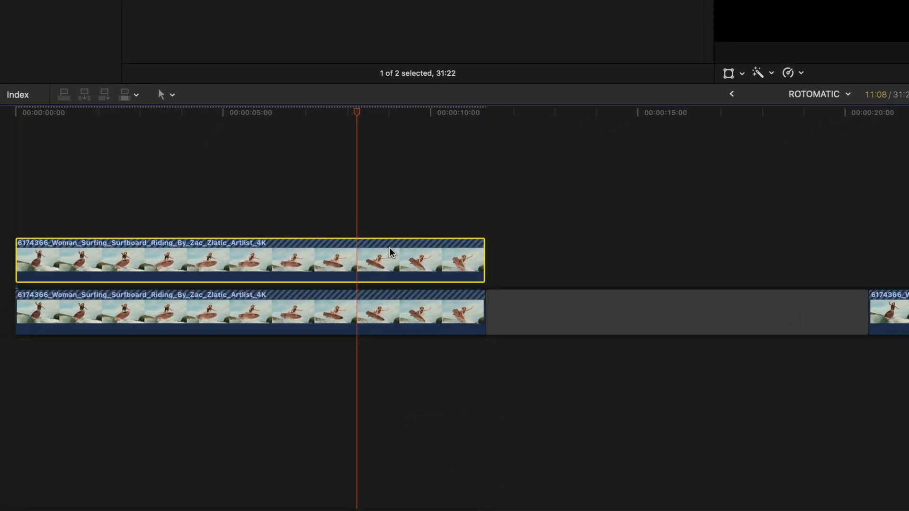
mouse_move(338, 324)
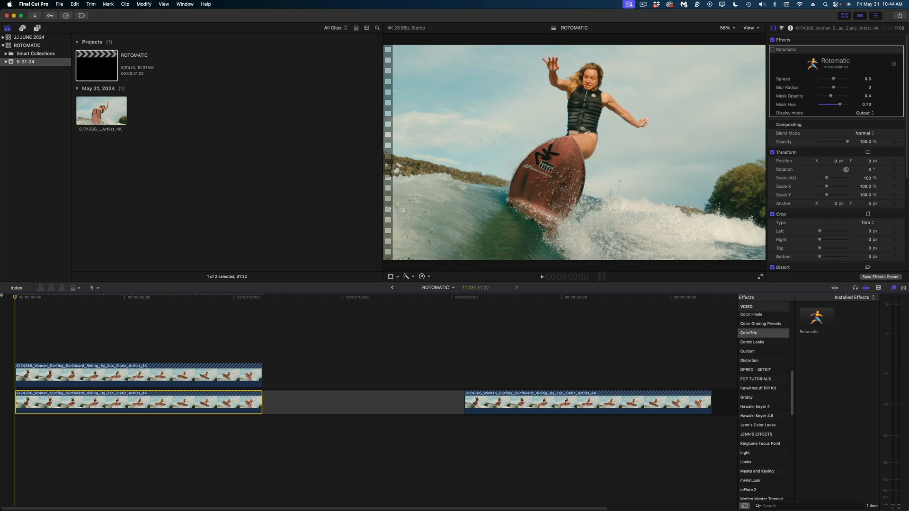
Add a Basic Title reading SURF'S UP! with a red outline over the surfer.
key("cmd+t")
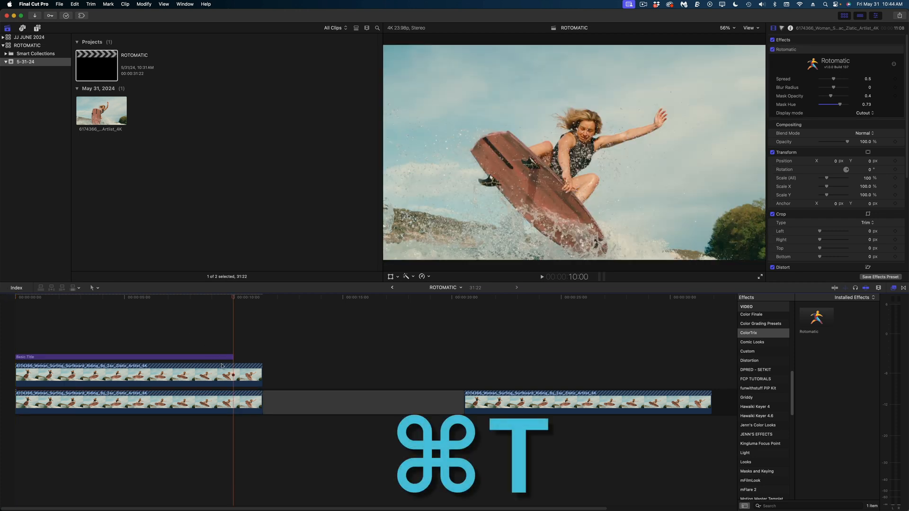
key("cmd+t")
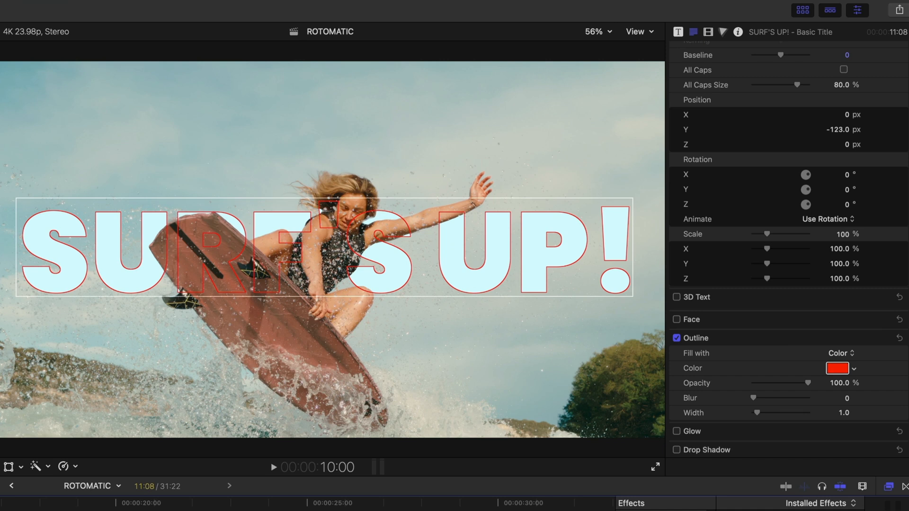
left_click(836, 367)
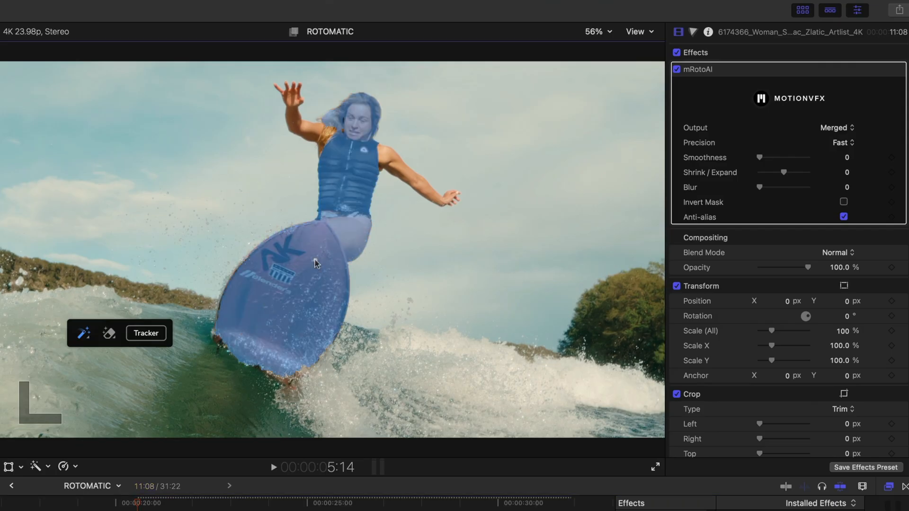
mouse_move(491, 193)
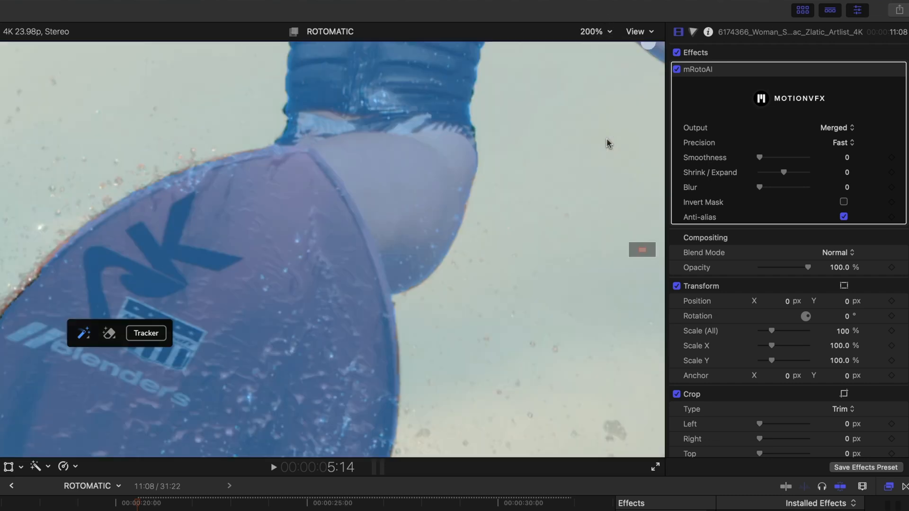
Brush the mRoto AI mask onto the surfer's raised hand at 200%, then return to full view.
left_click(83, 333)
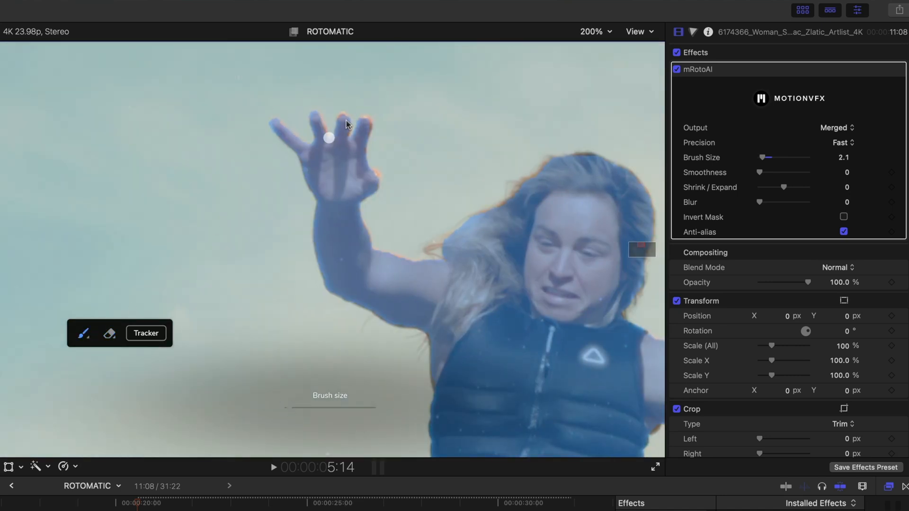
left_click(590, 31)
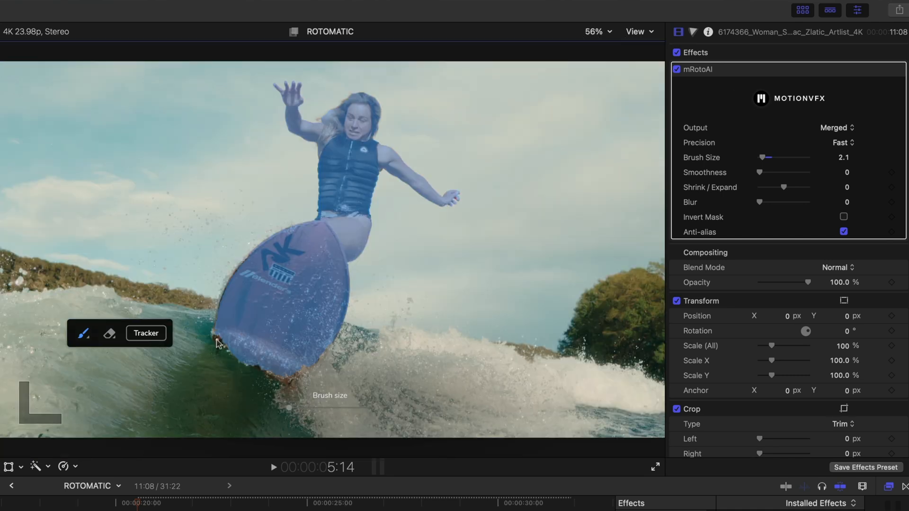
Run the mRoto AI Tracker through the clip, then stop it.
left_click(145, 333)
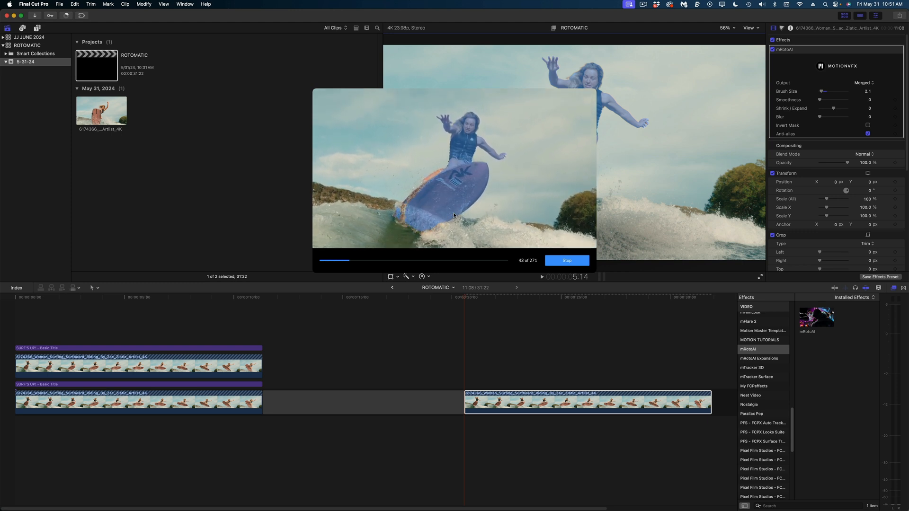
left_click(566, 260)
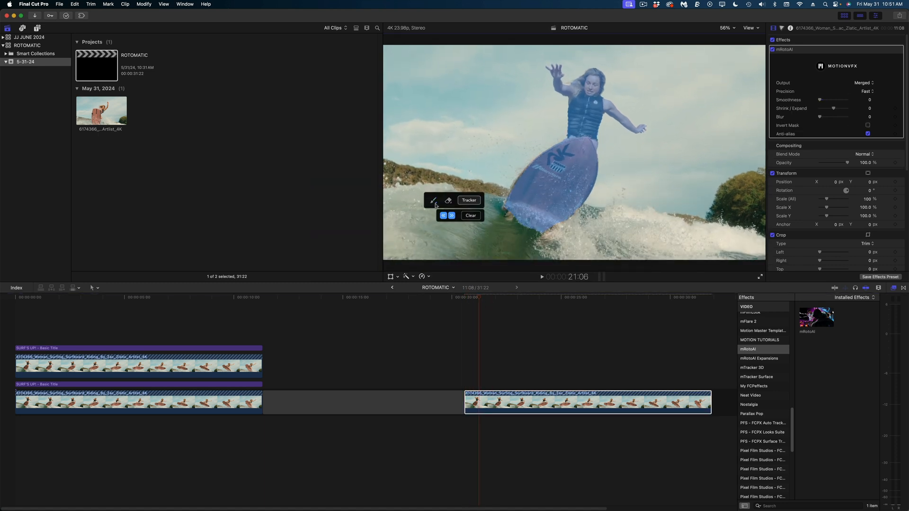
Repaint the mask on the surfer's arm with Brush Size 1.4 and restart tracking.
left_click(469, 200)
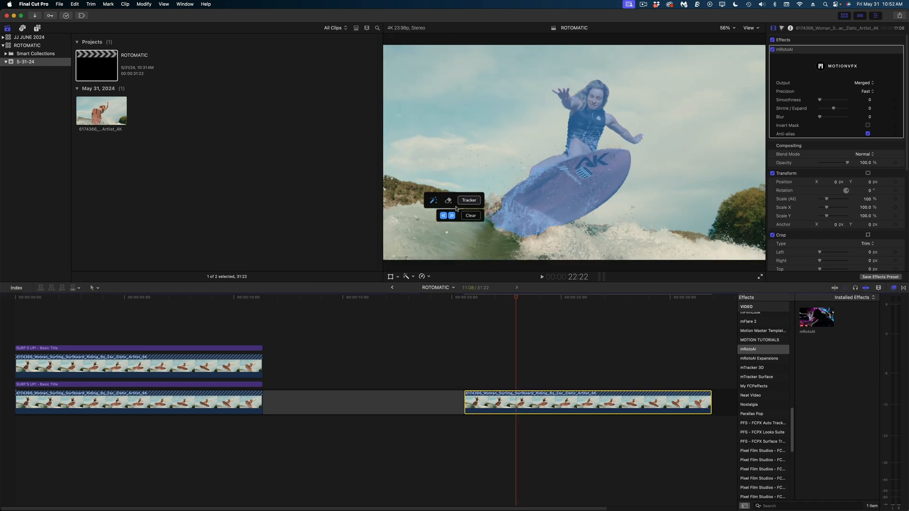
left_click(469, 200)
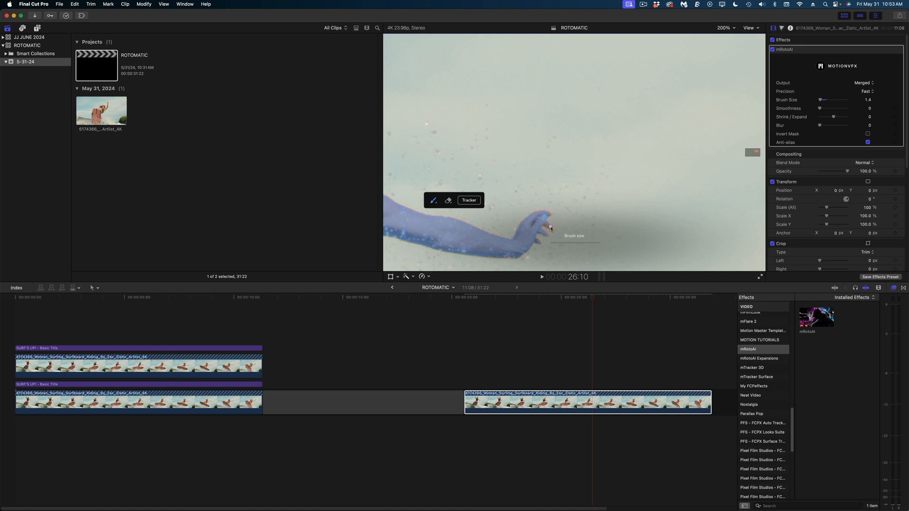
left_click(469, 200)
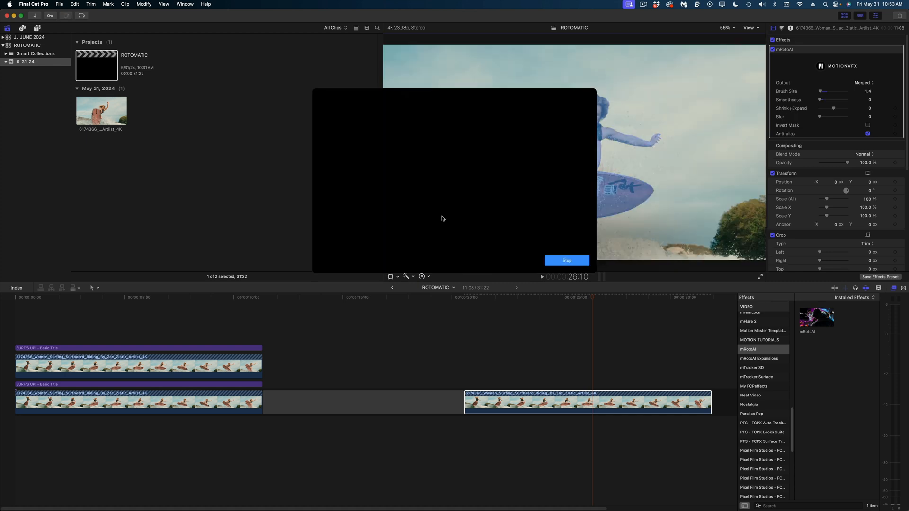